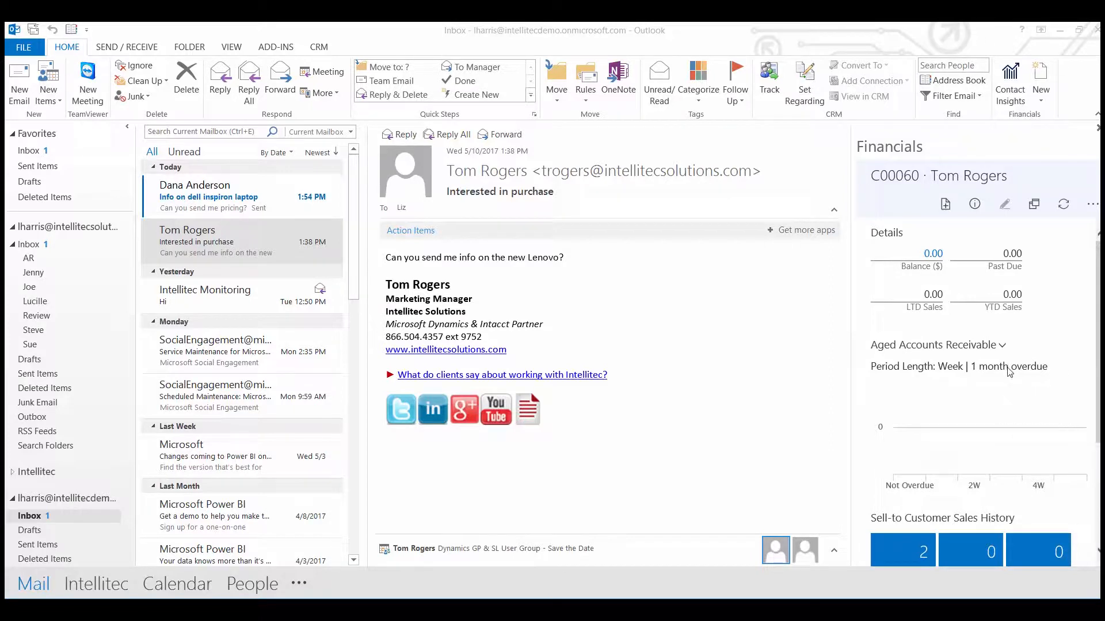
mouse_move(996, 396)
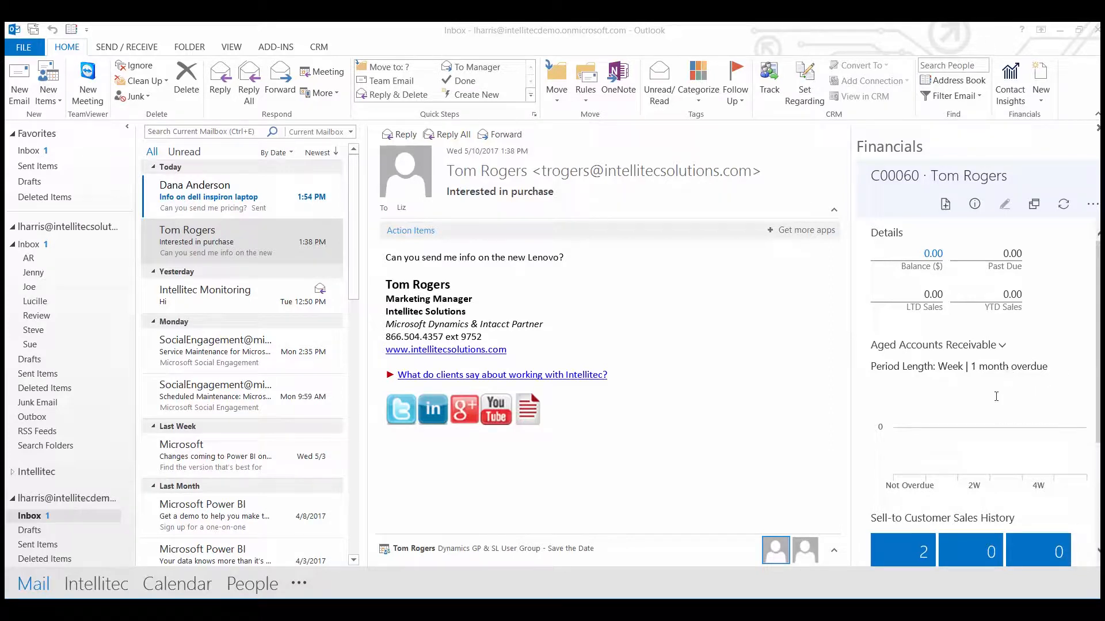
scroll(down, 3)
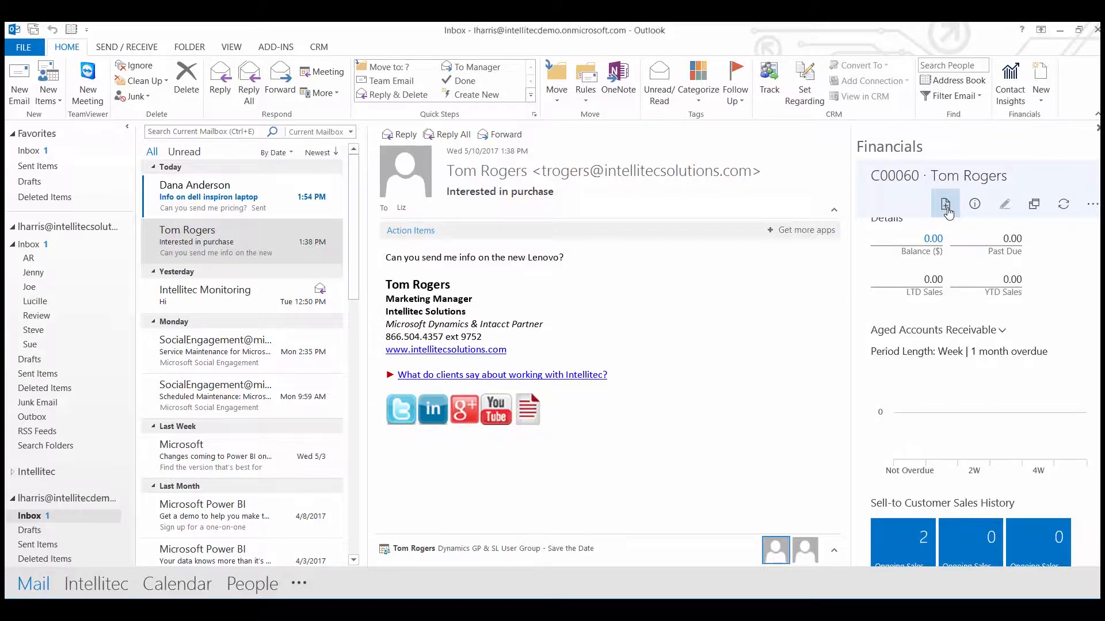
click(944, 204)
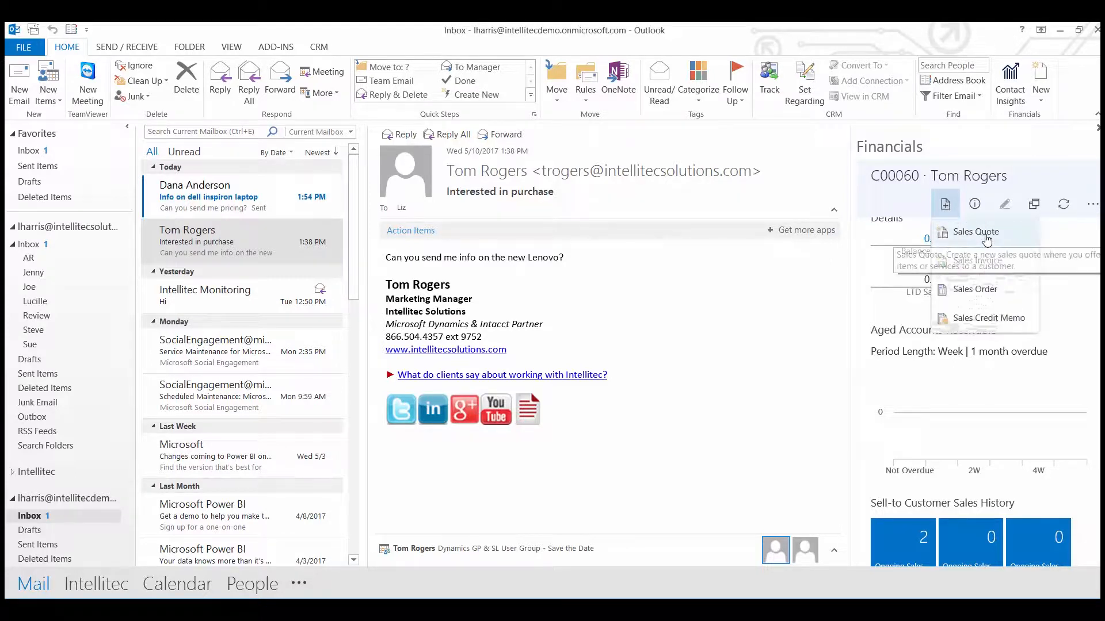
click(975, 232)
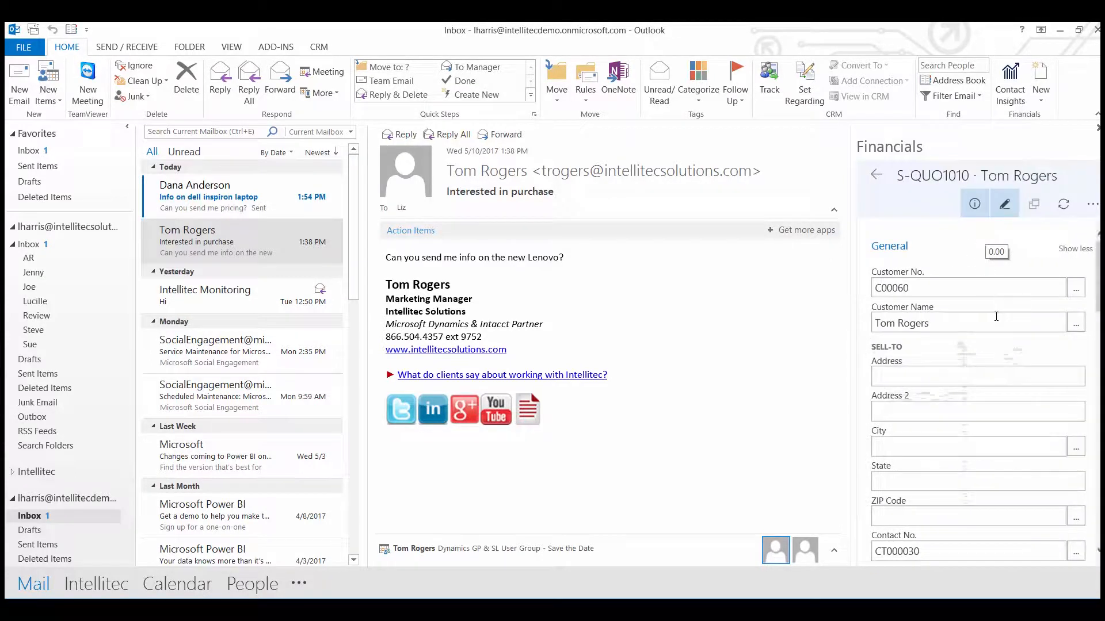
scroll(down, 3)
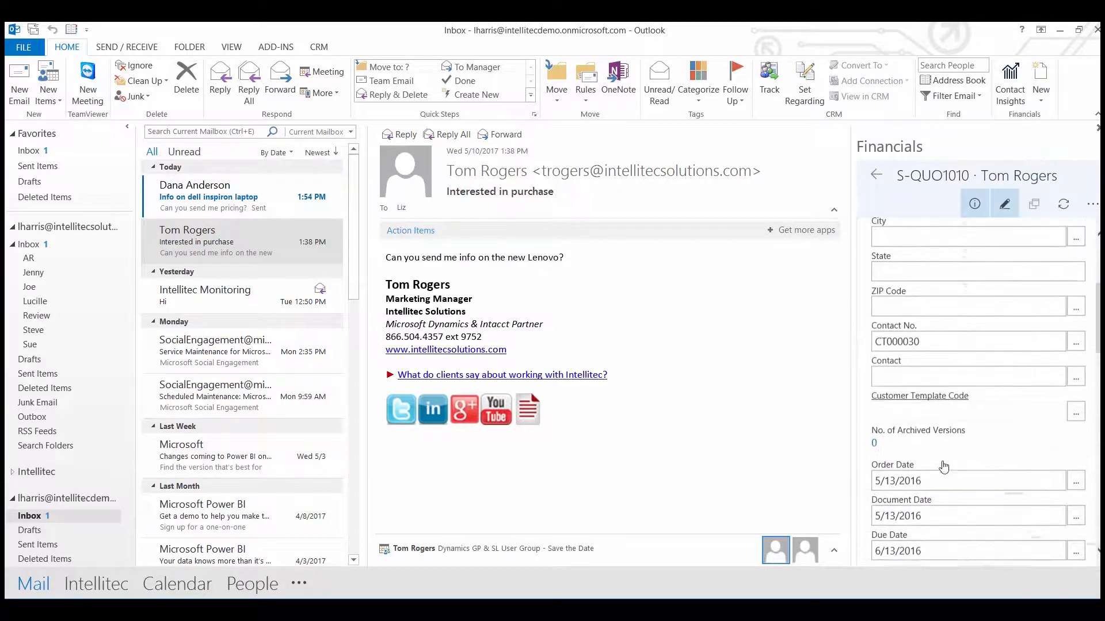
scroll(down, 3)
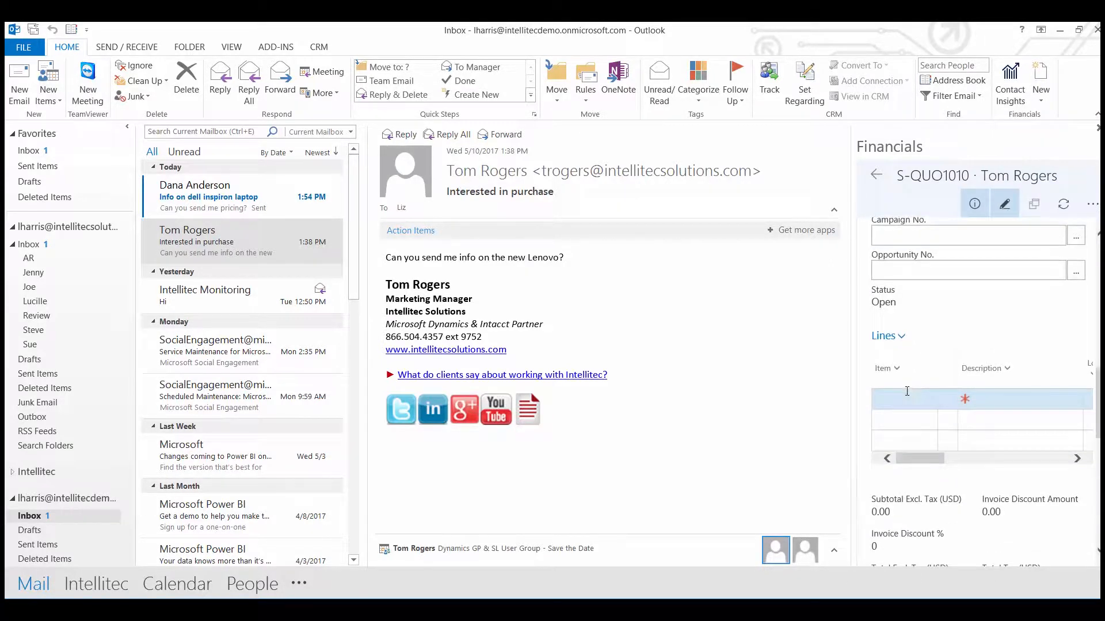
Add and save a quote line for item 1928-S in PCS at 54.90, subtotal 549.00.
click(891, 399)
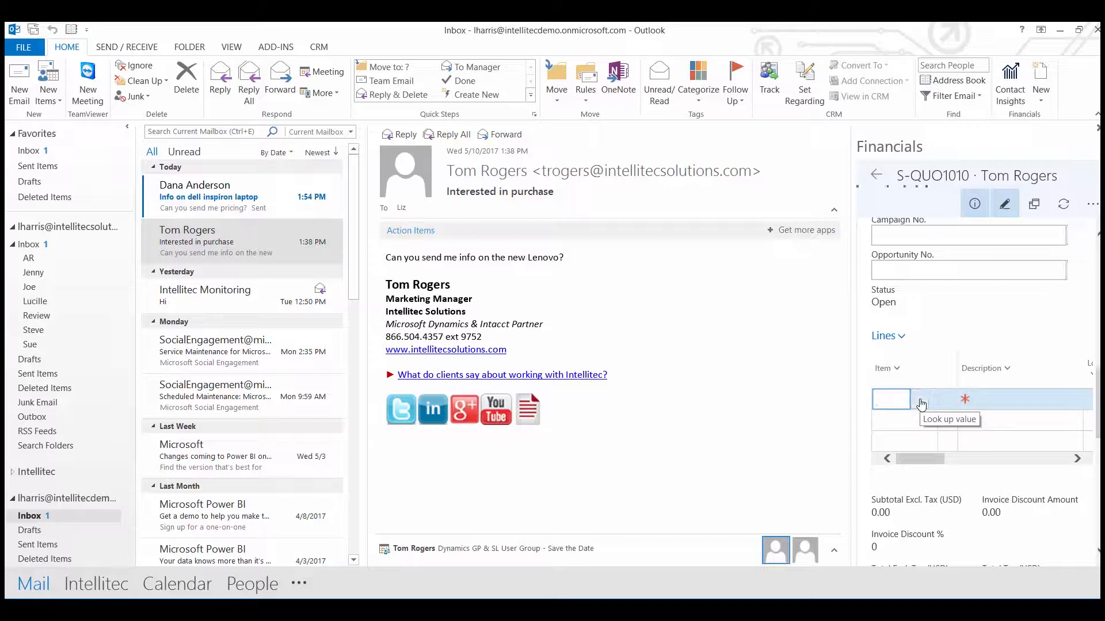
click(891, 399)
text(1928-S)
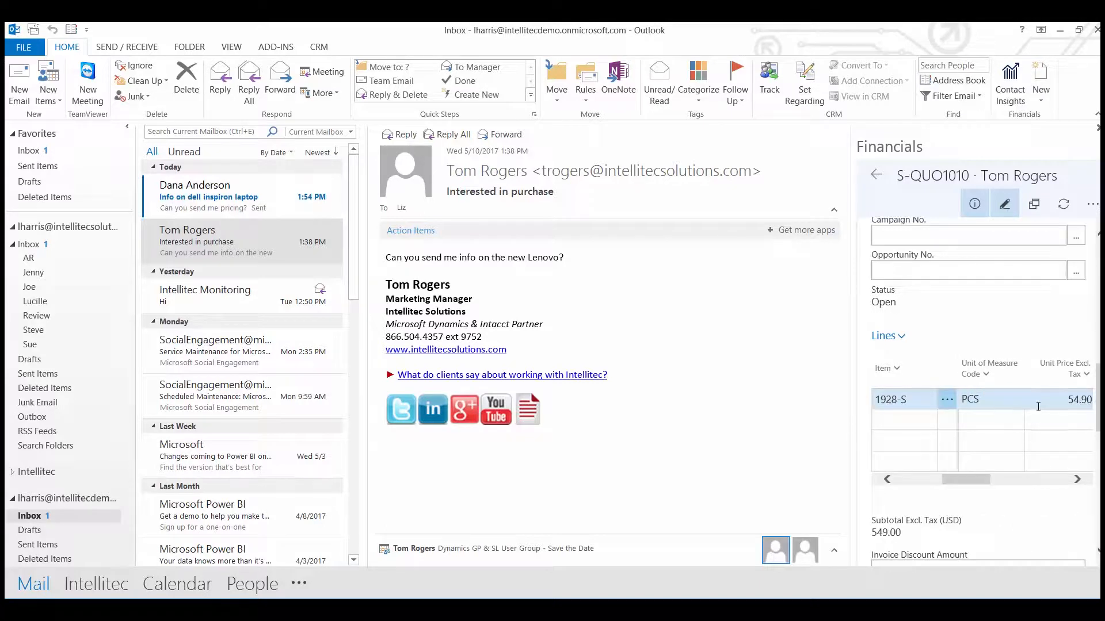
click(1073, 248)
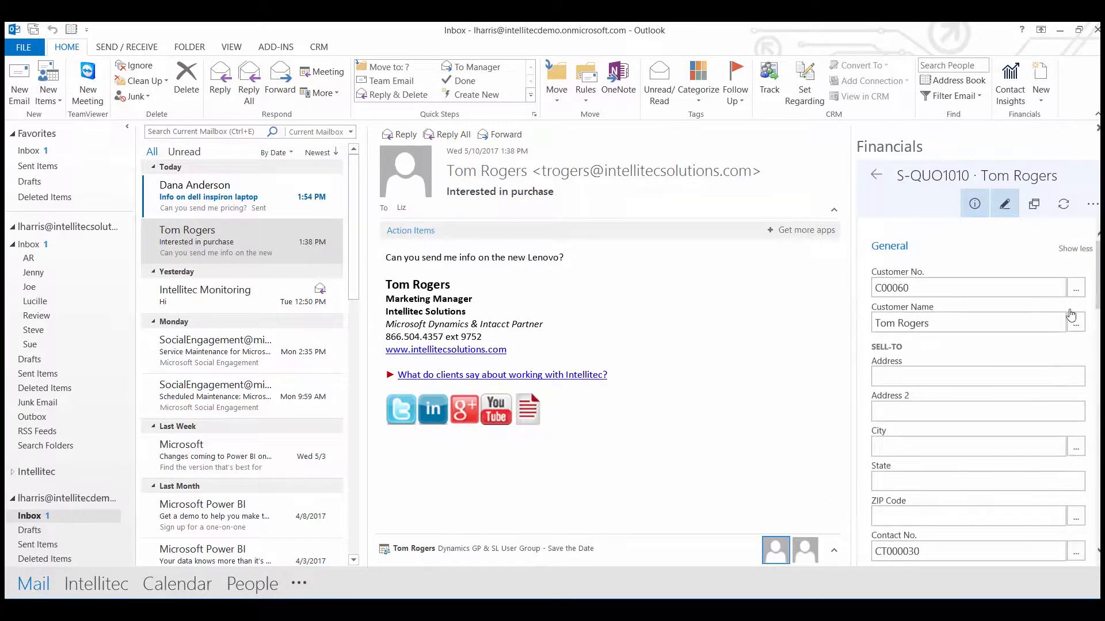
click(1073, 248)
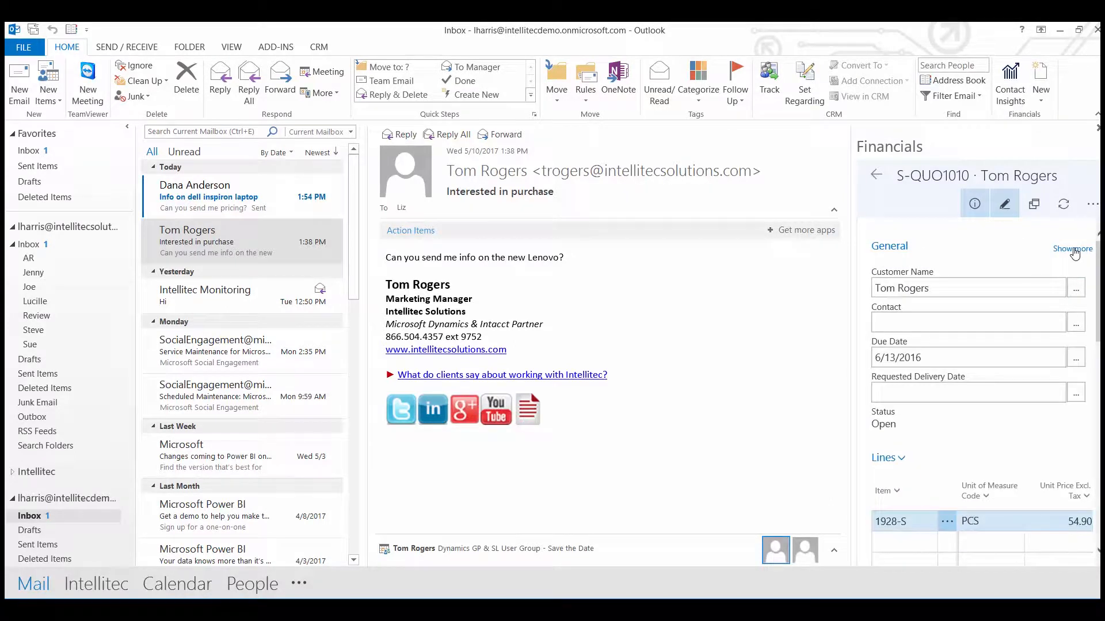
click(1070, 248)
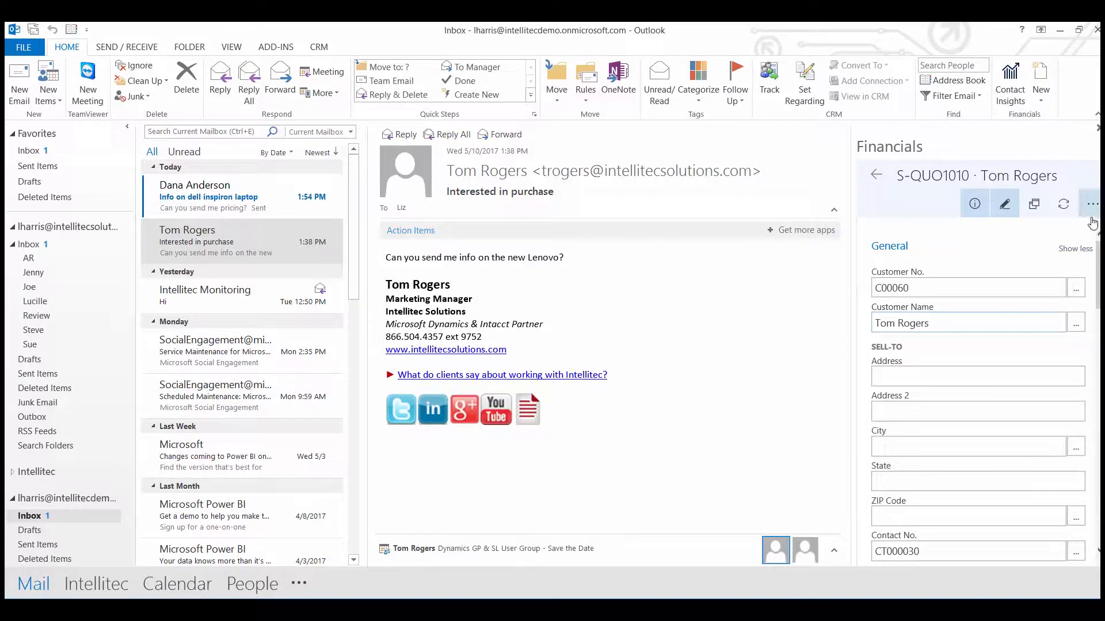
click(1092, 204)
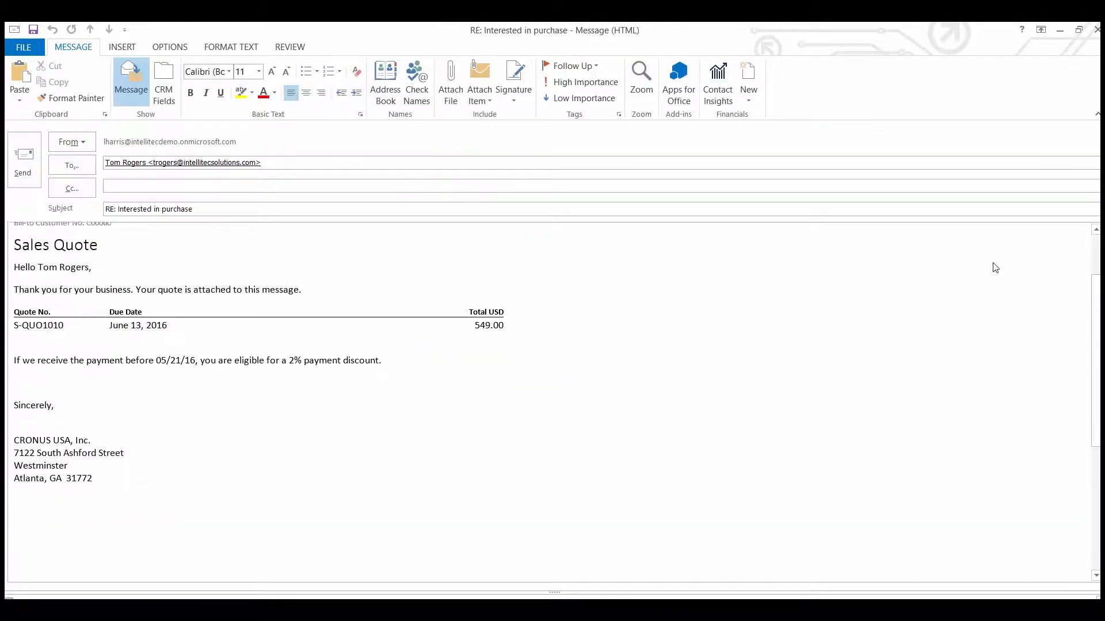
click(450, 81)
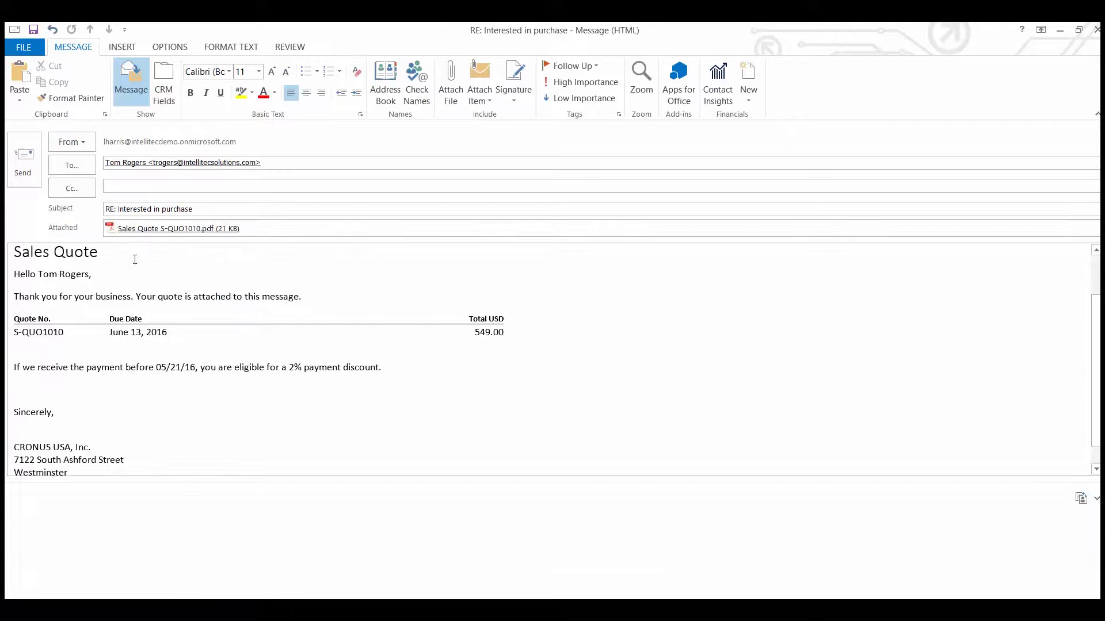